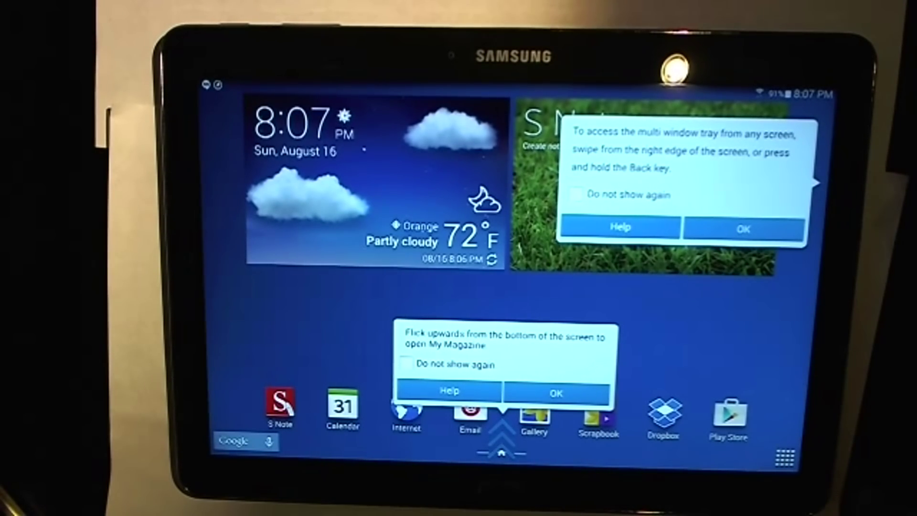
# Bring up the app drawer from the home screen's Apps grid icon
pyautogui.click(786, 460)
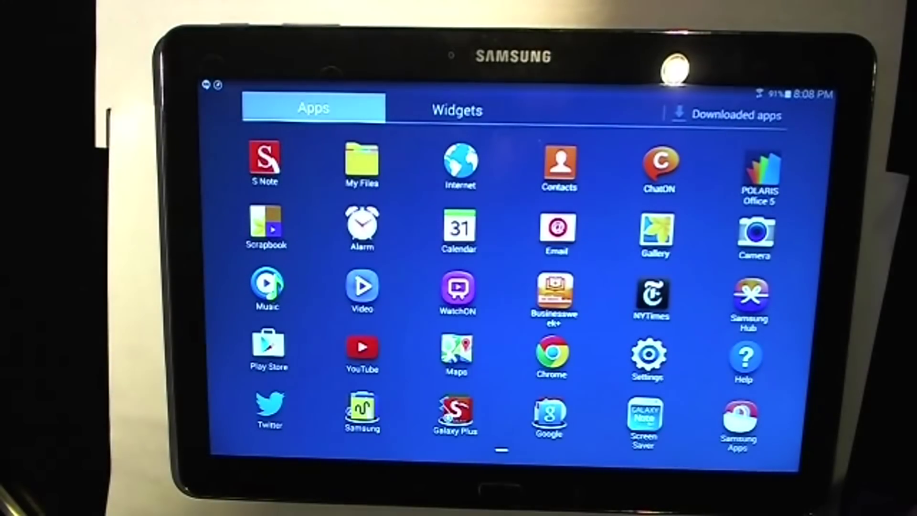